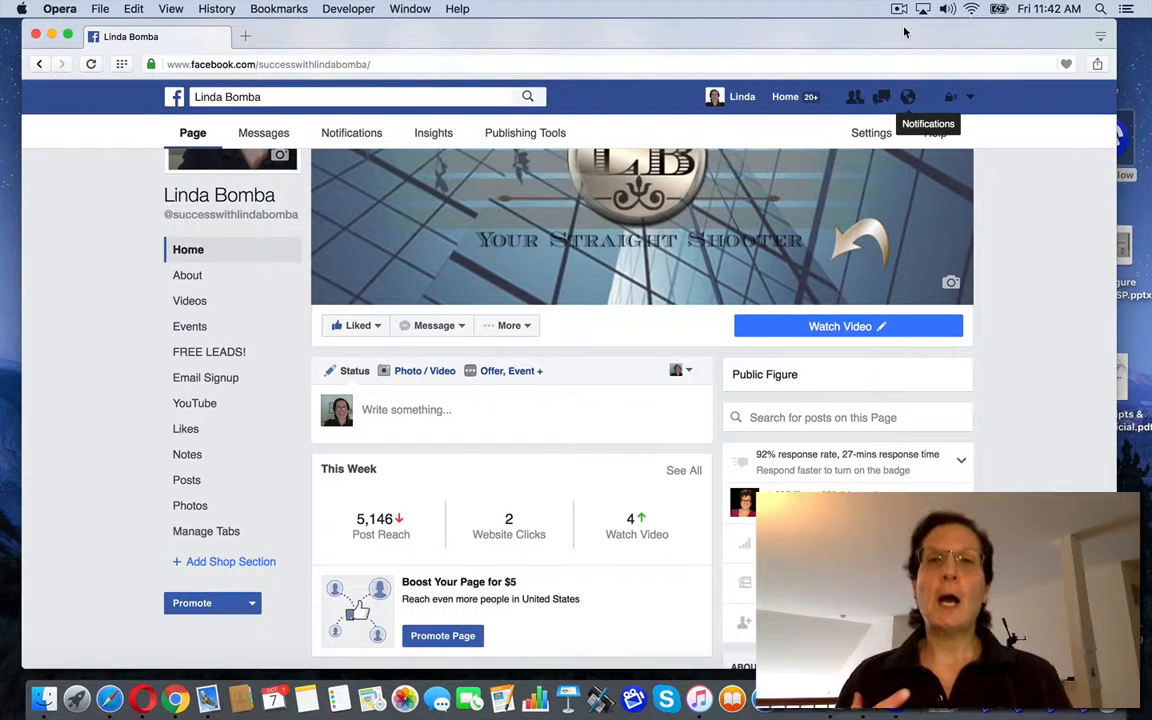
mouse_move(1048, 236)
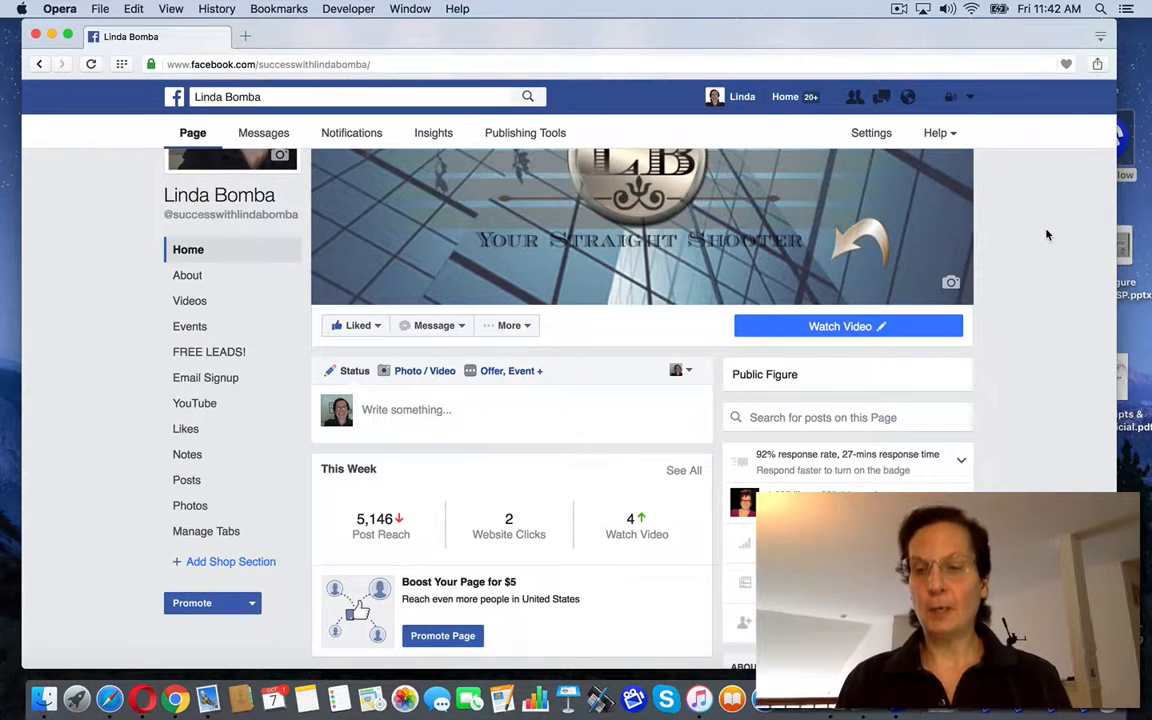
- Set the Page to See First in the feed with All On notifications from the Liked menu
scroll("down", 3)
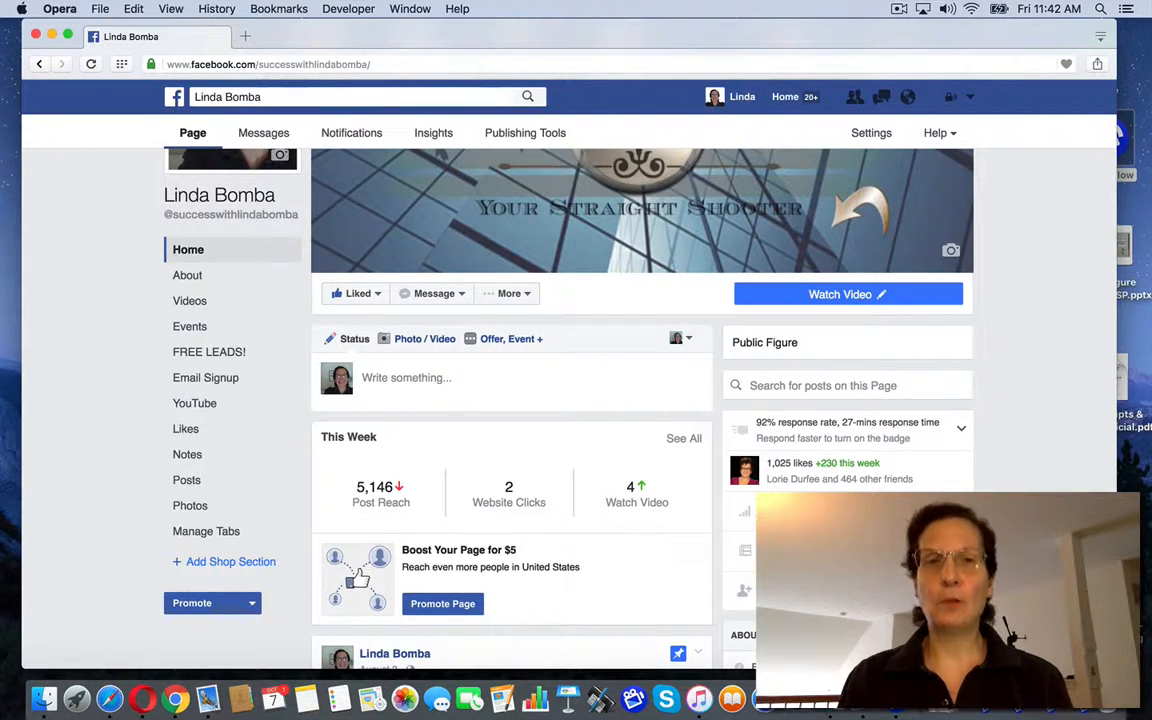
left_click(356, 292)
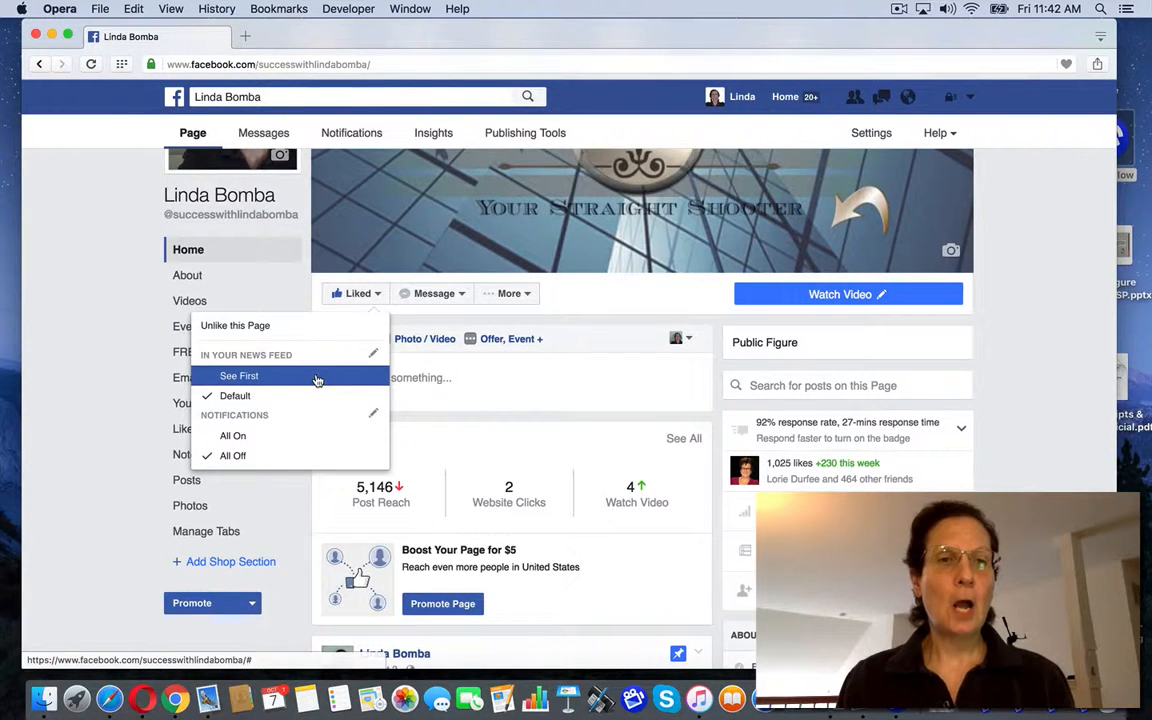
mouse_move(316, 396)
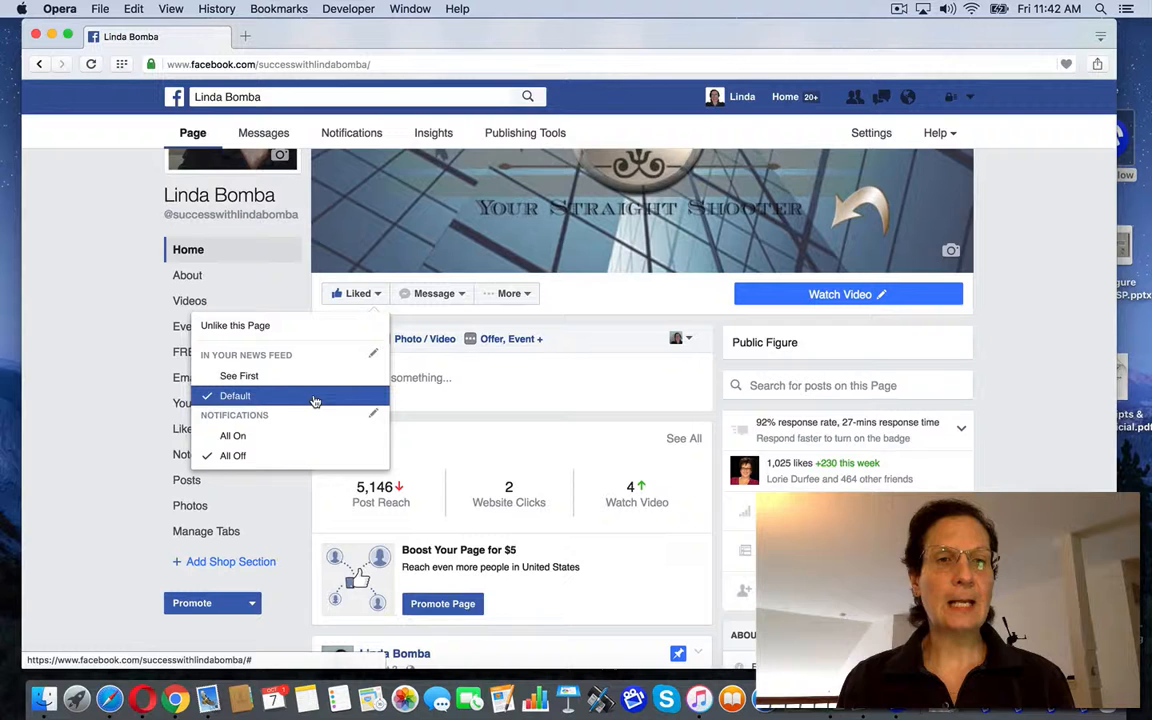
left_click(240, 376)
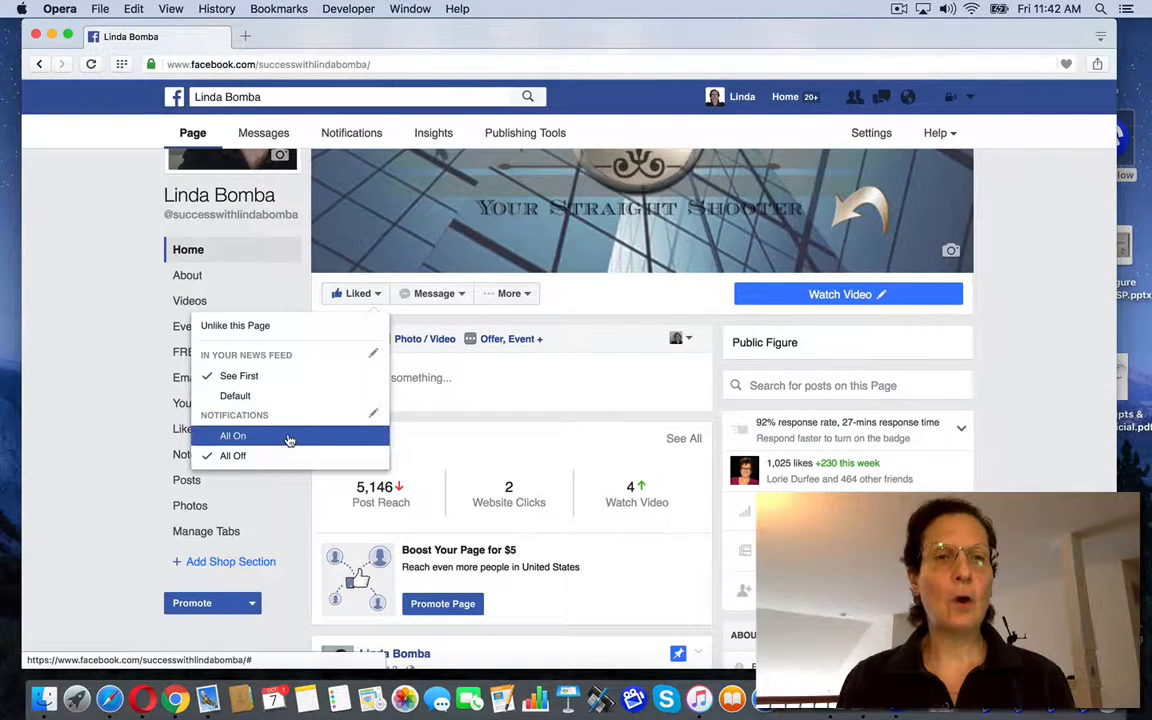
left_click(232, 436)
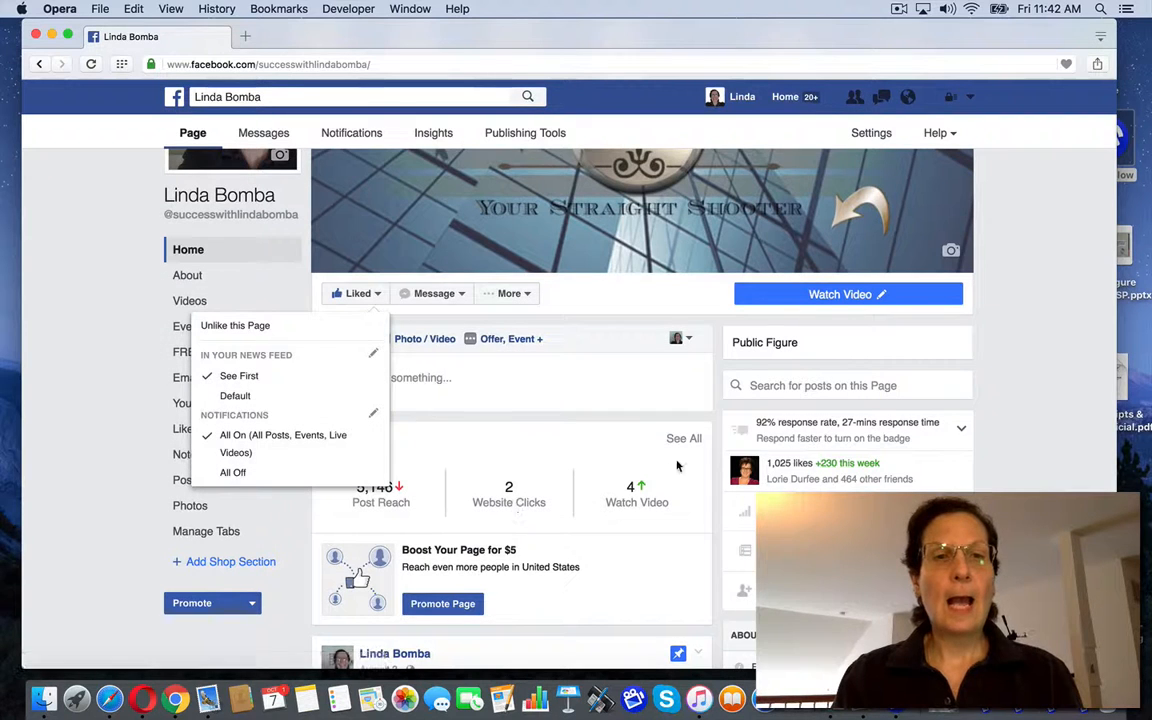
left_click(622, 328)
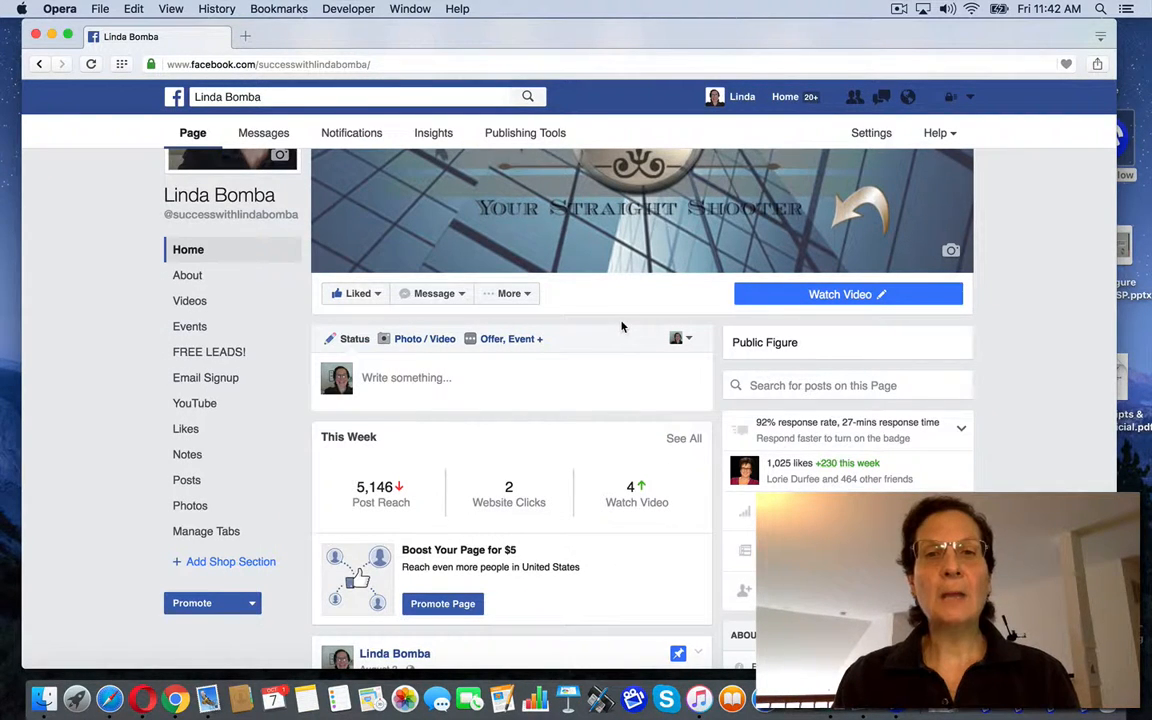
- Attach the Liked-settings screenshot from the Desktop to a new Photo/Video Page post
left_click(408, 338)
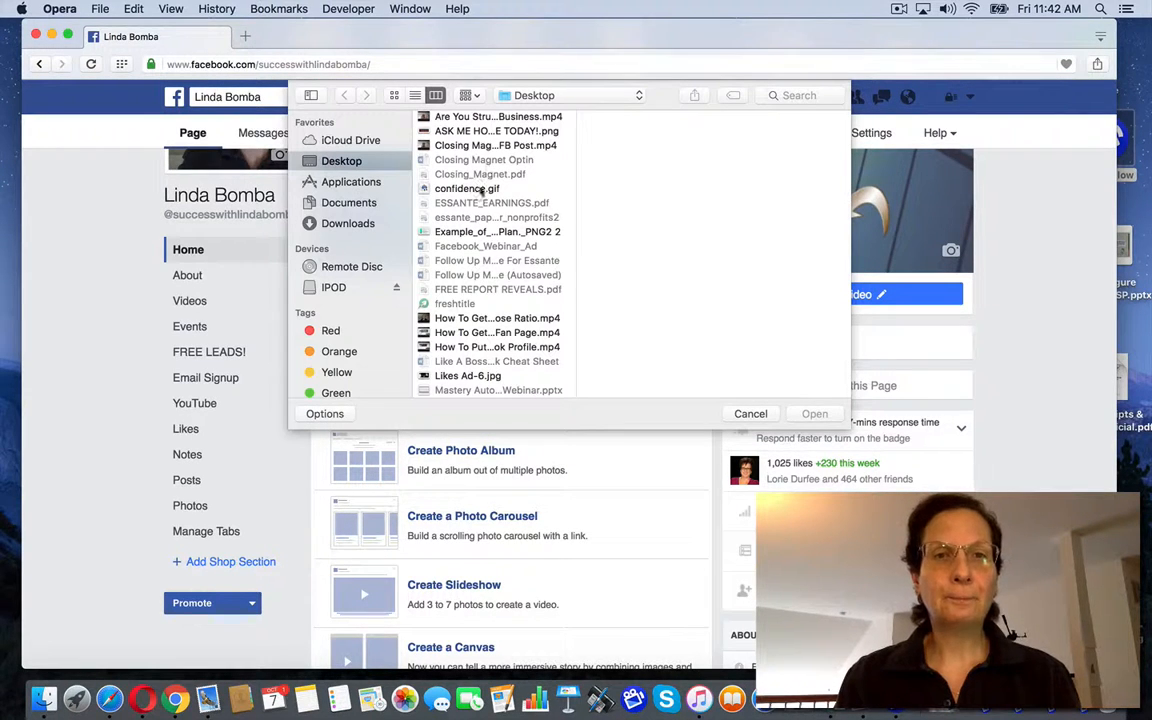
left_click(496, 332)
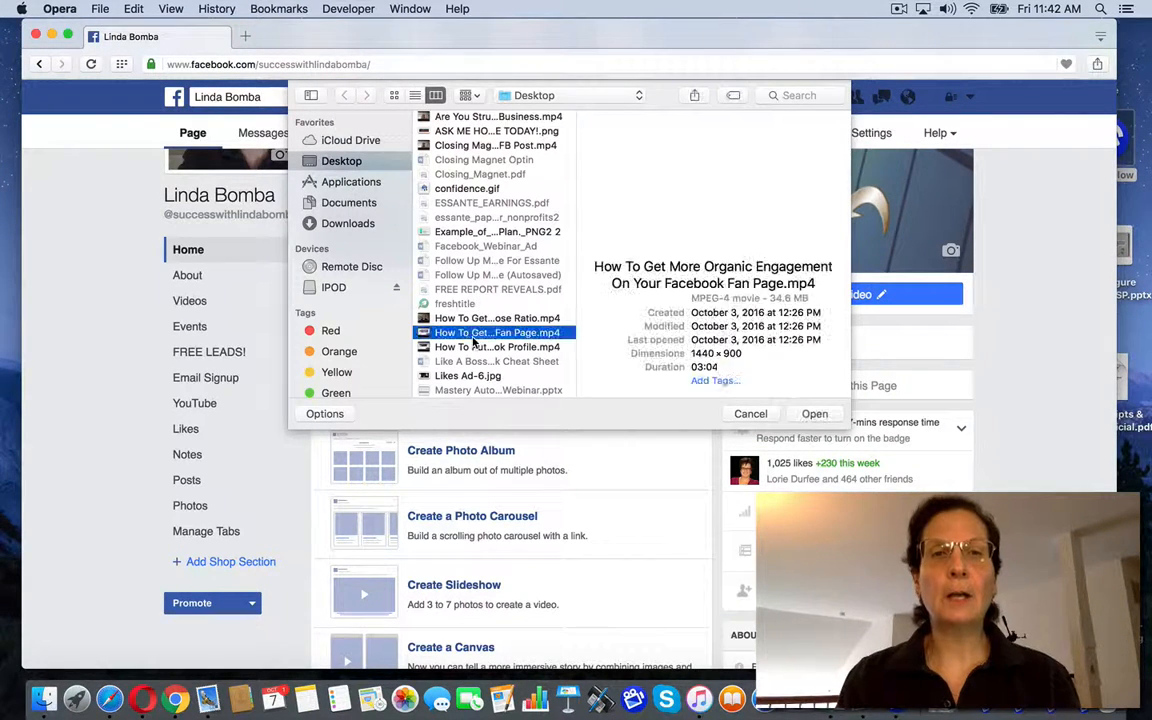
scroll("down", 3)
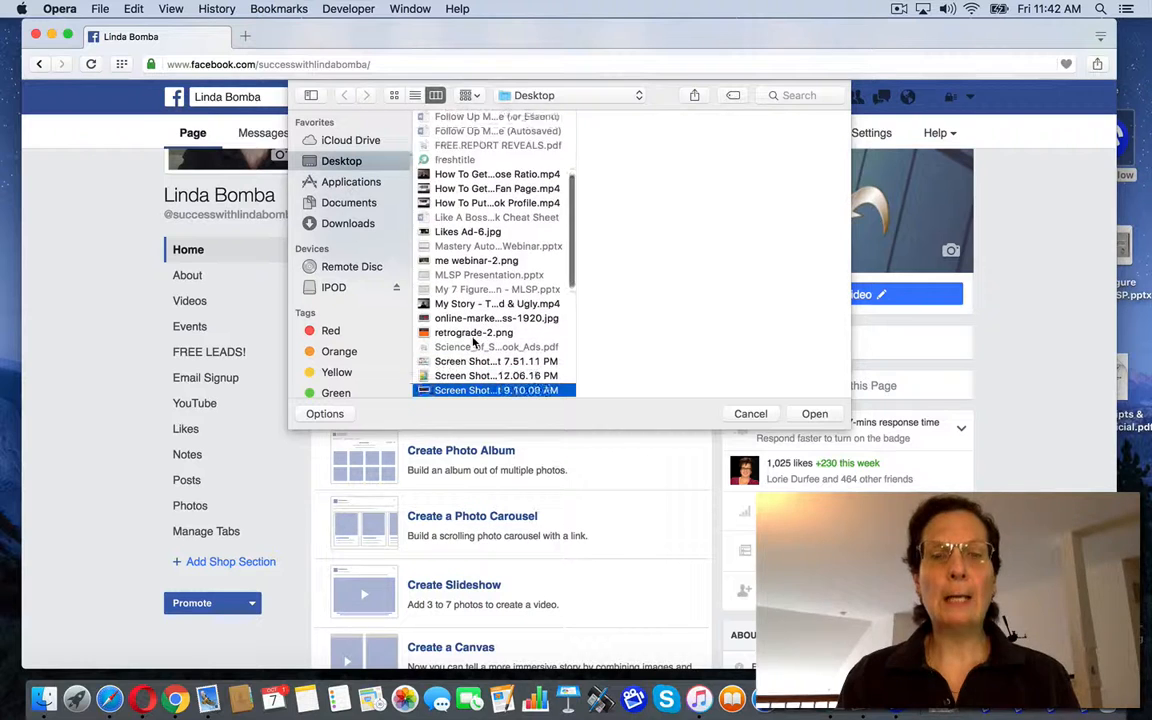
scroll("down", 3)
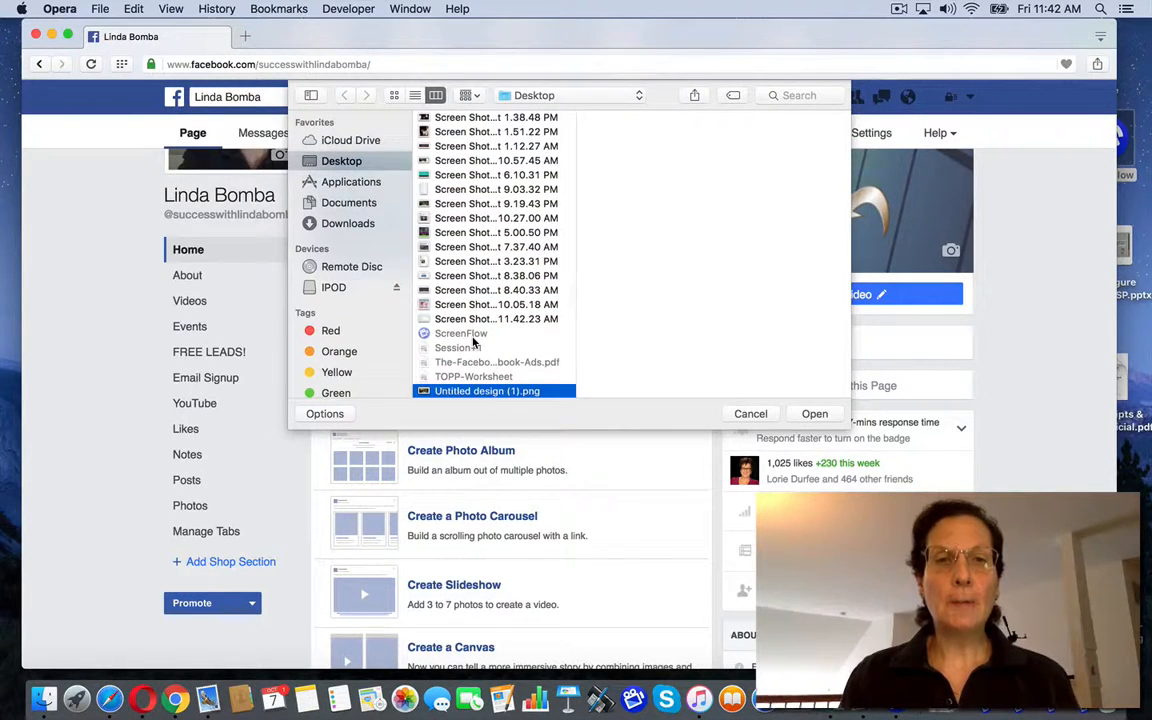
left_click(488, 390)
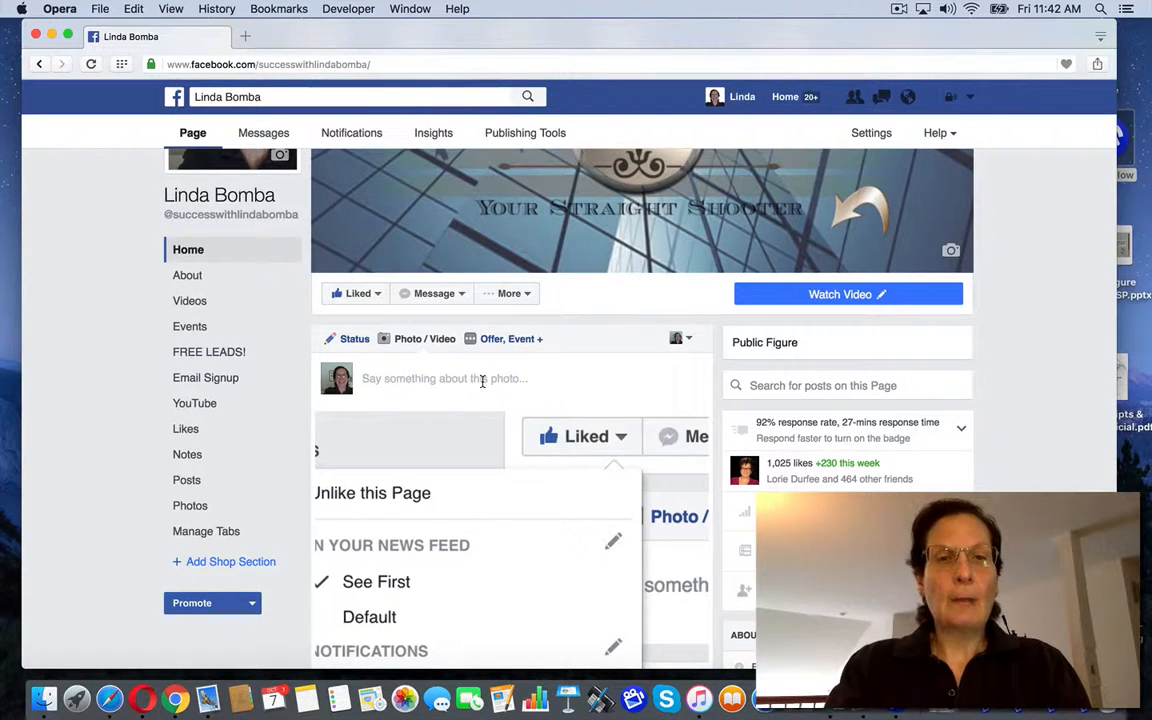
- Write a caption telling interested followers to set their Like to See First and select notifications, ending #notifications
type("If your interested in ge")
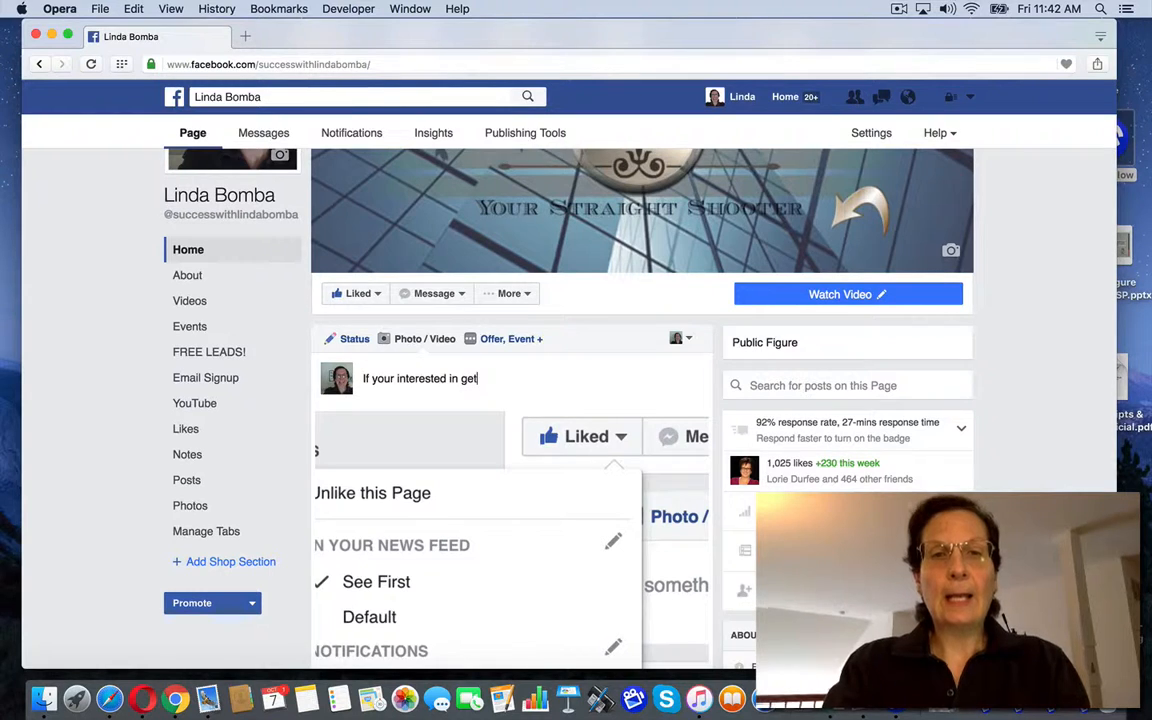
type("ting my posts from my fan page in your")
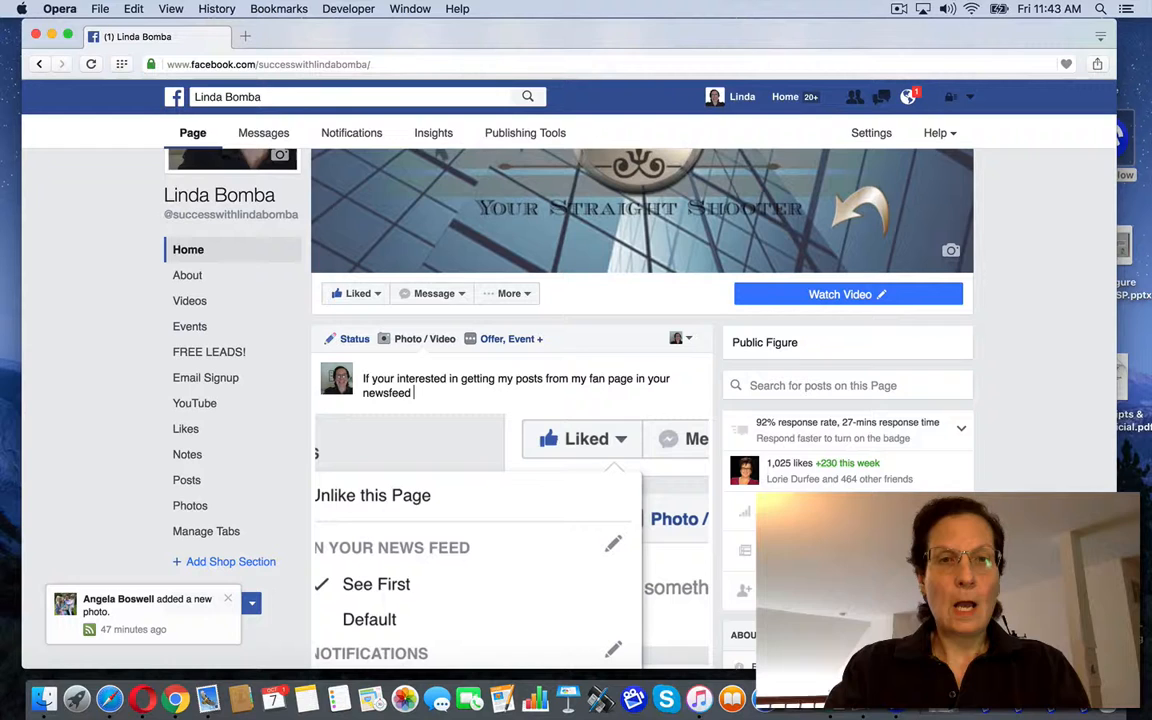
type("go to")
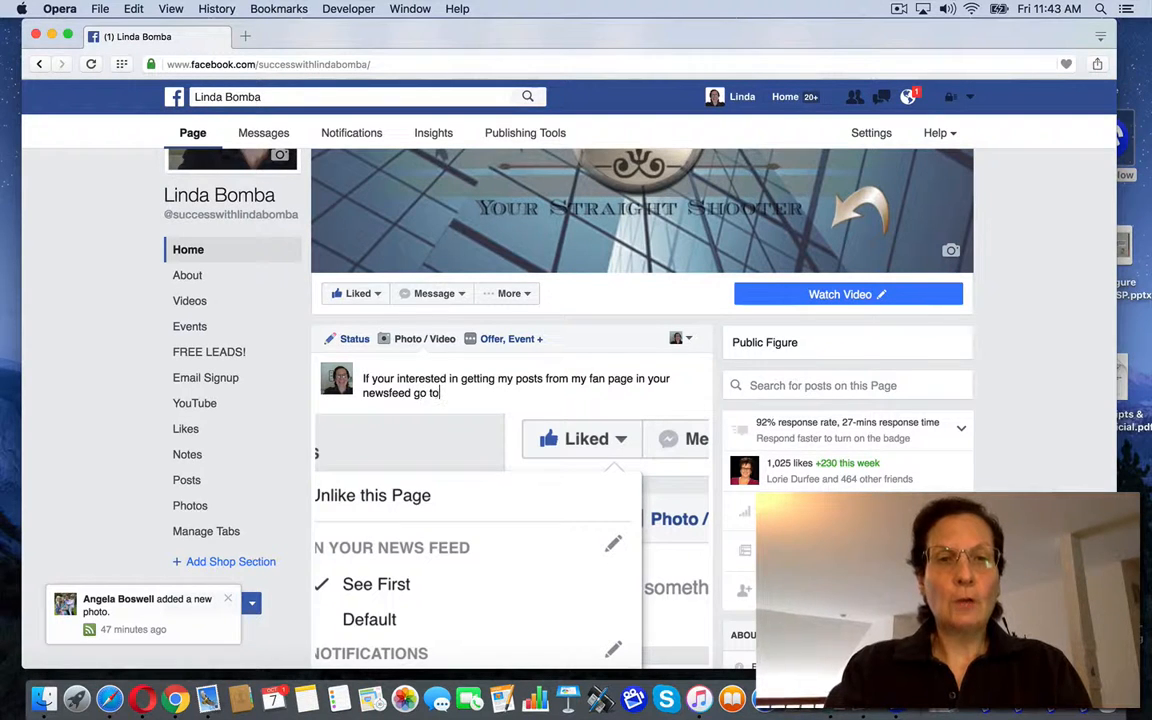
type("your like button and")
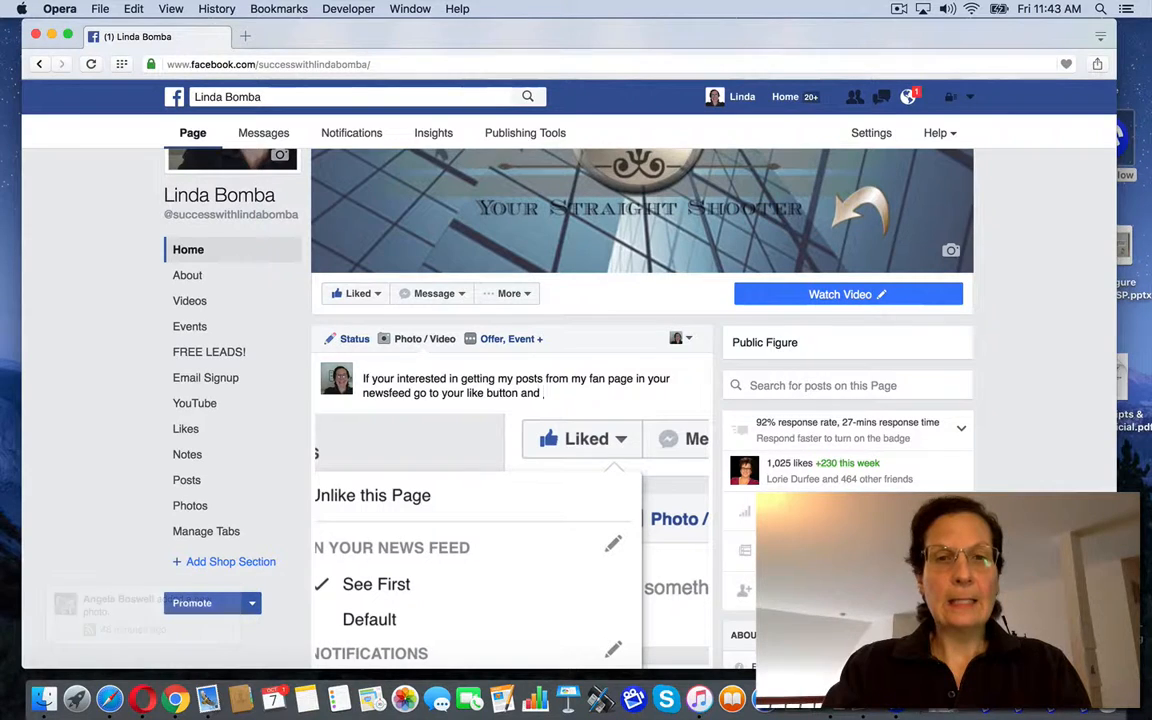
type("setting on see")
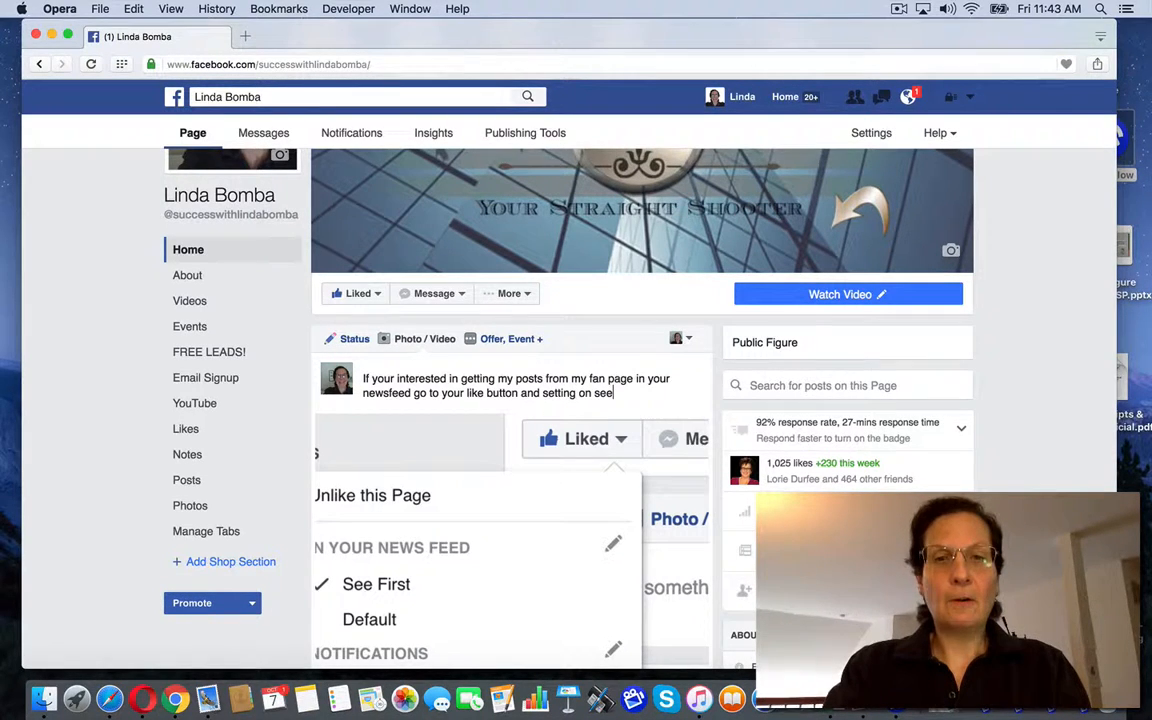
type("first and sel")
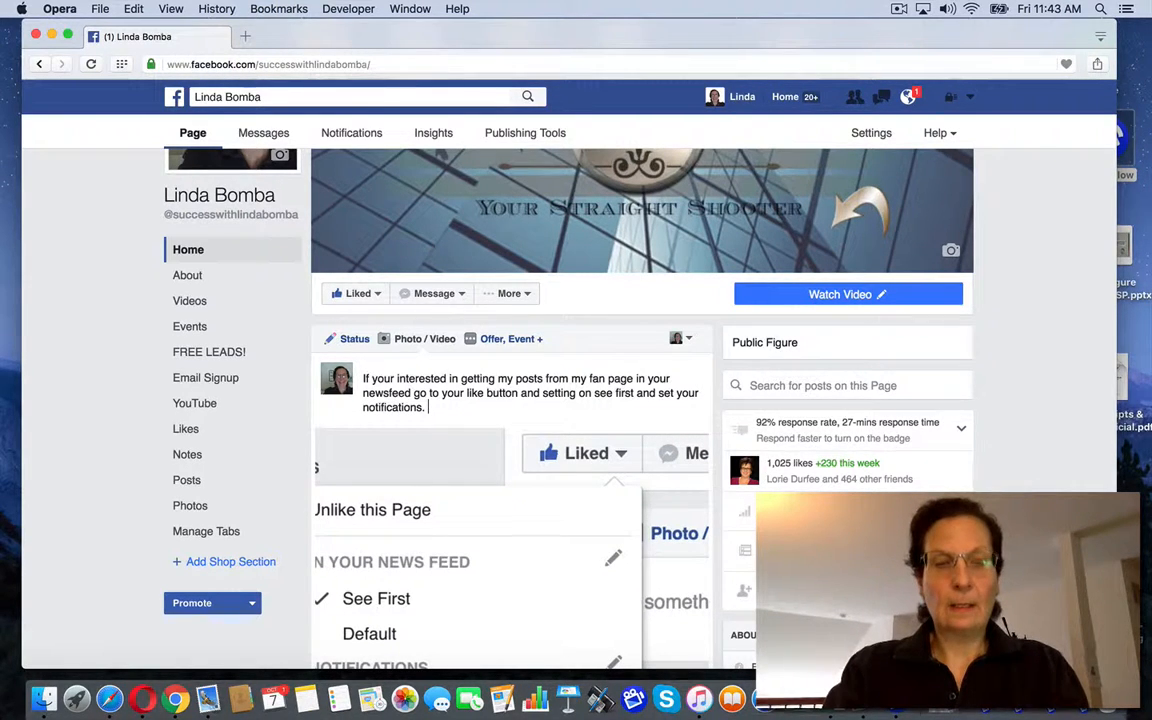
type("#notifica")
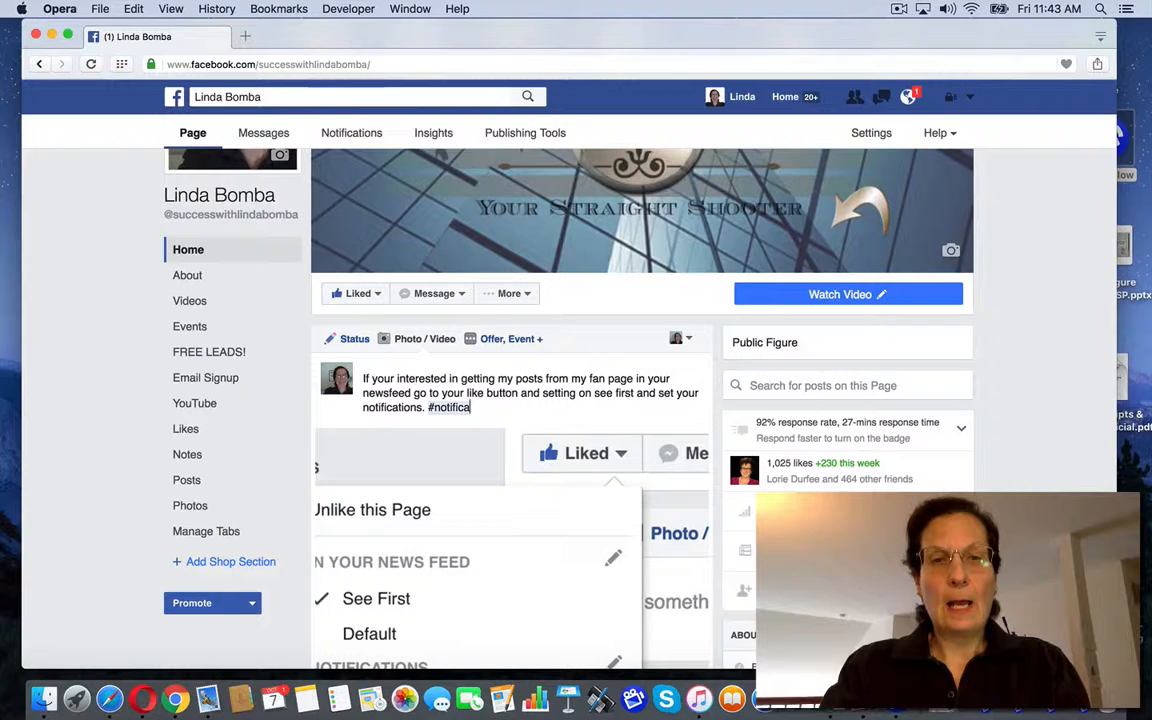
type("tions")
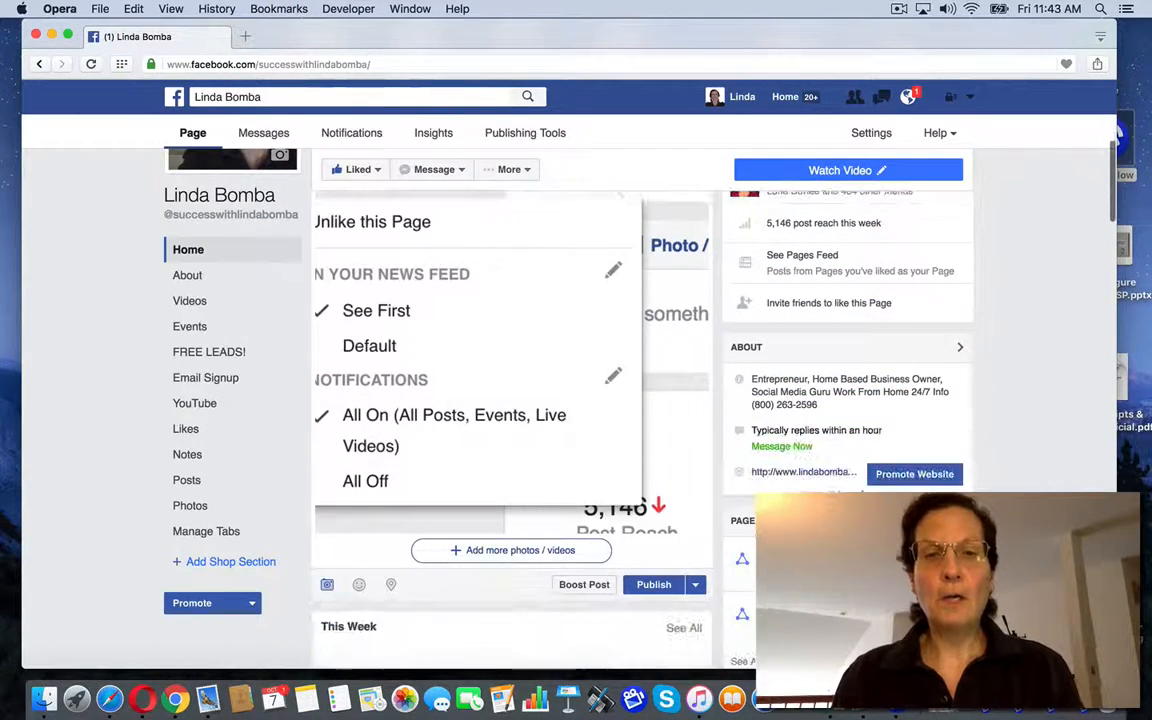
- Publish the captioned screenshot post and view it on the Page timeline
left_click(652, 584)
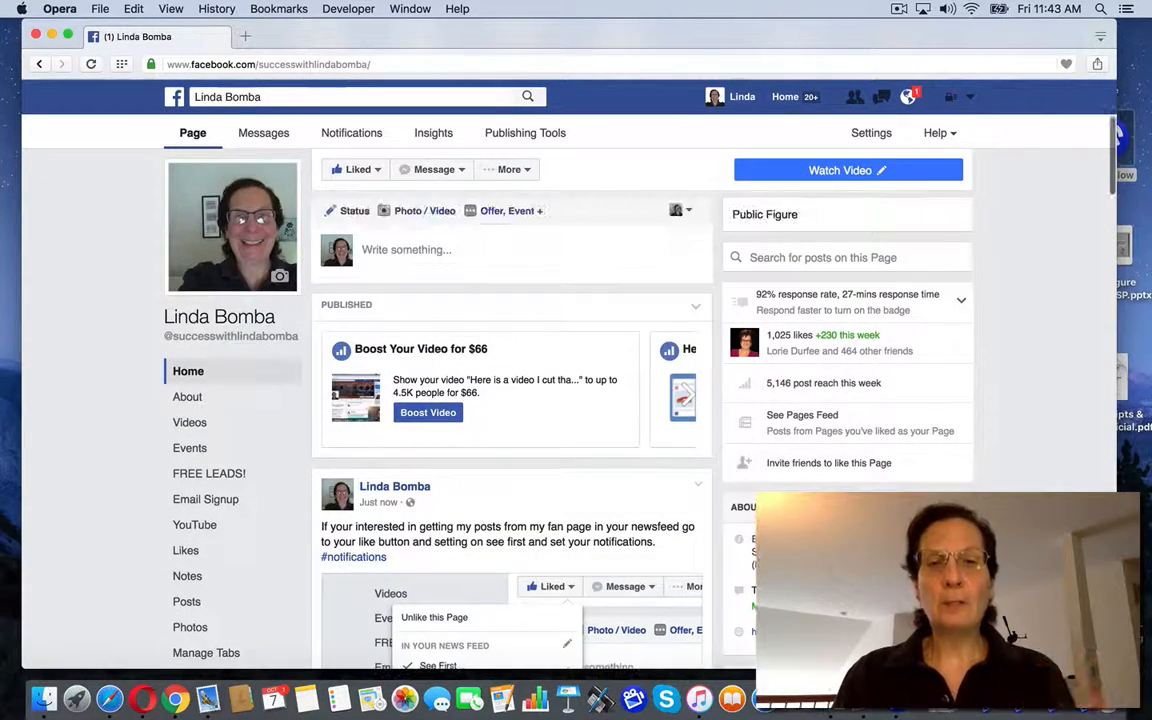
scroll("down", 3)
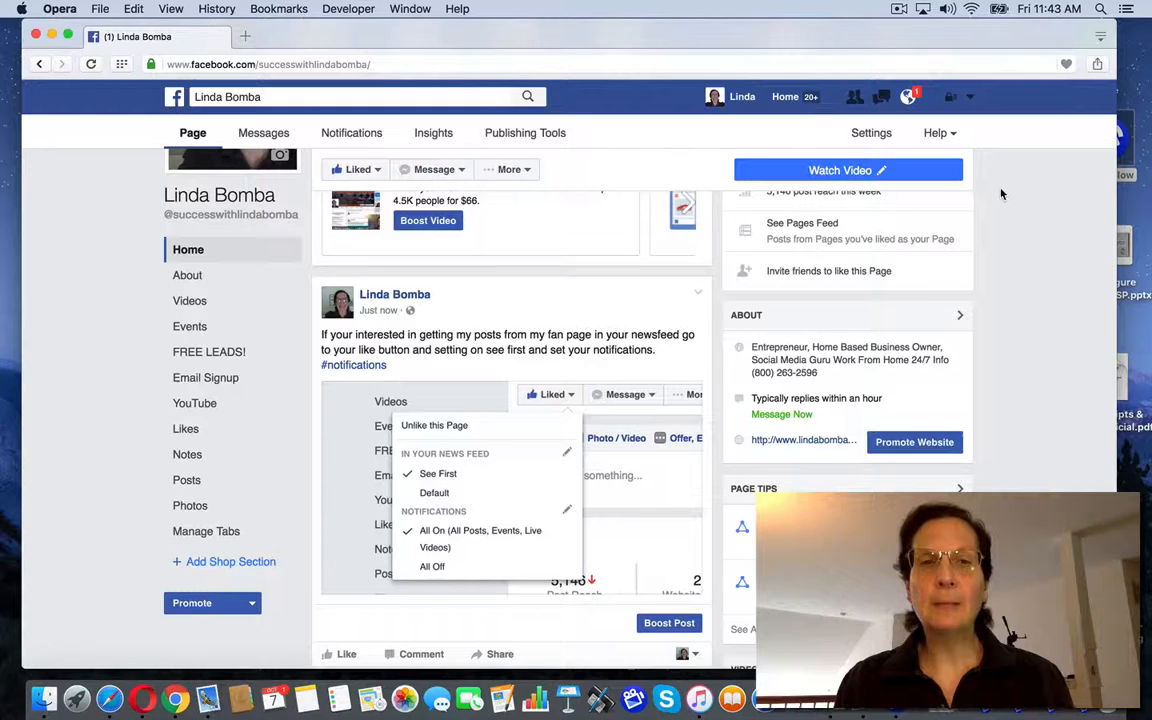
left_click(898, 8)
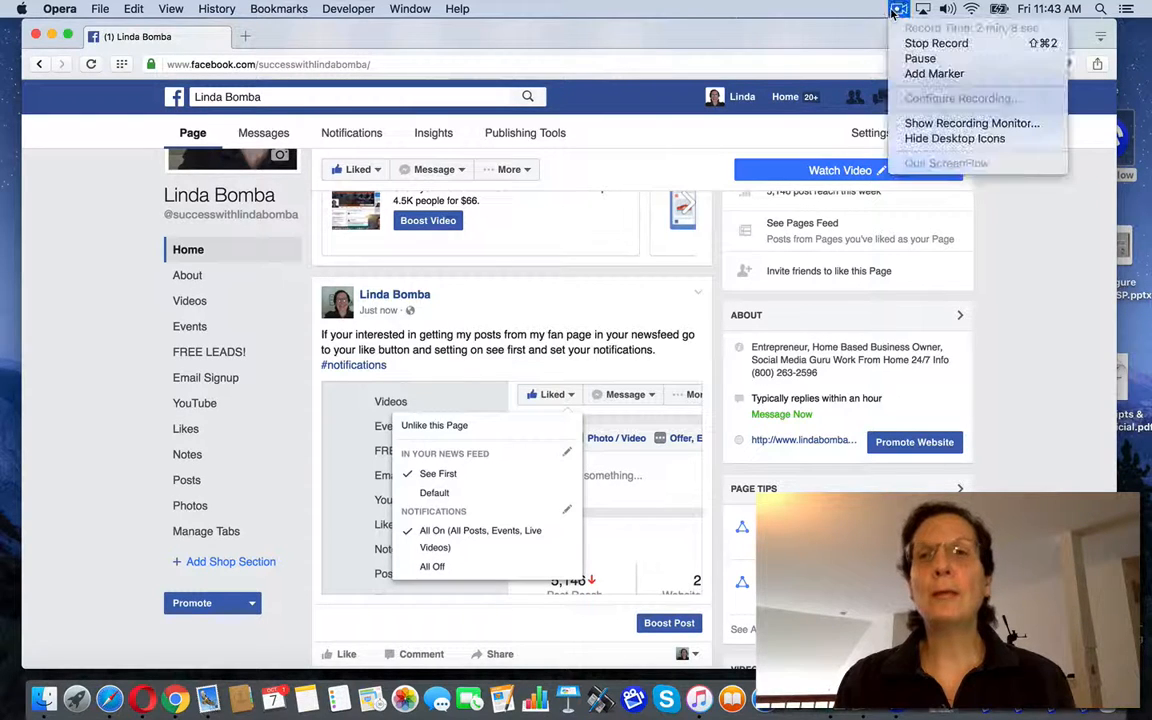